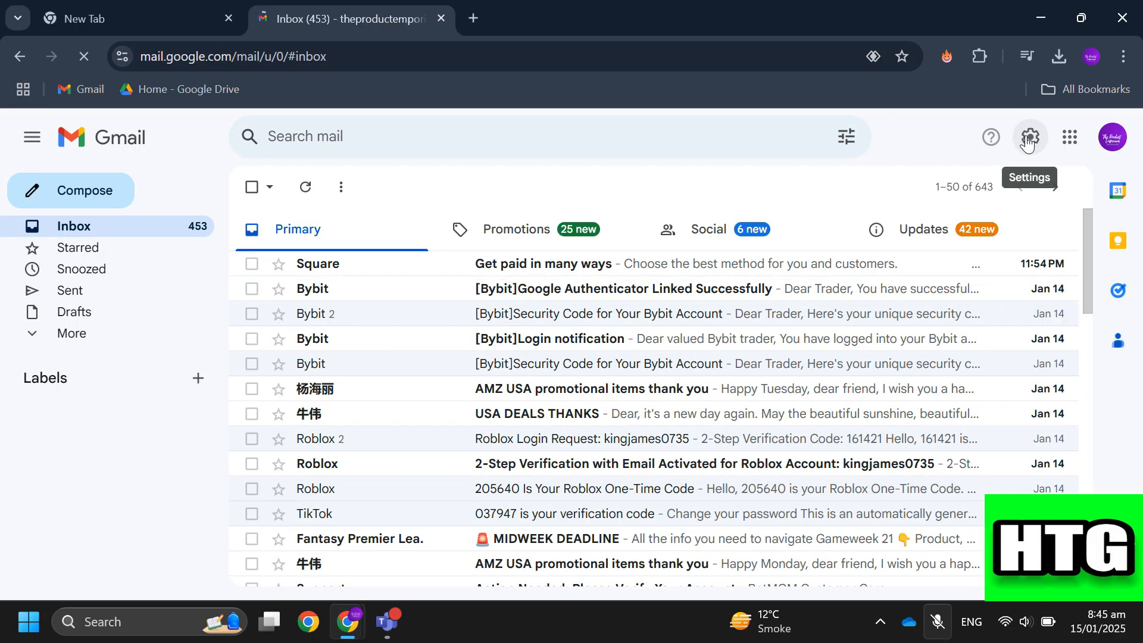
- From the gear menu, go to See all settings to reach the General settings page
{"action": "left_click", "coordinate": [1028, 137]}
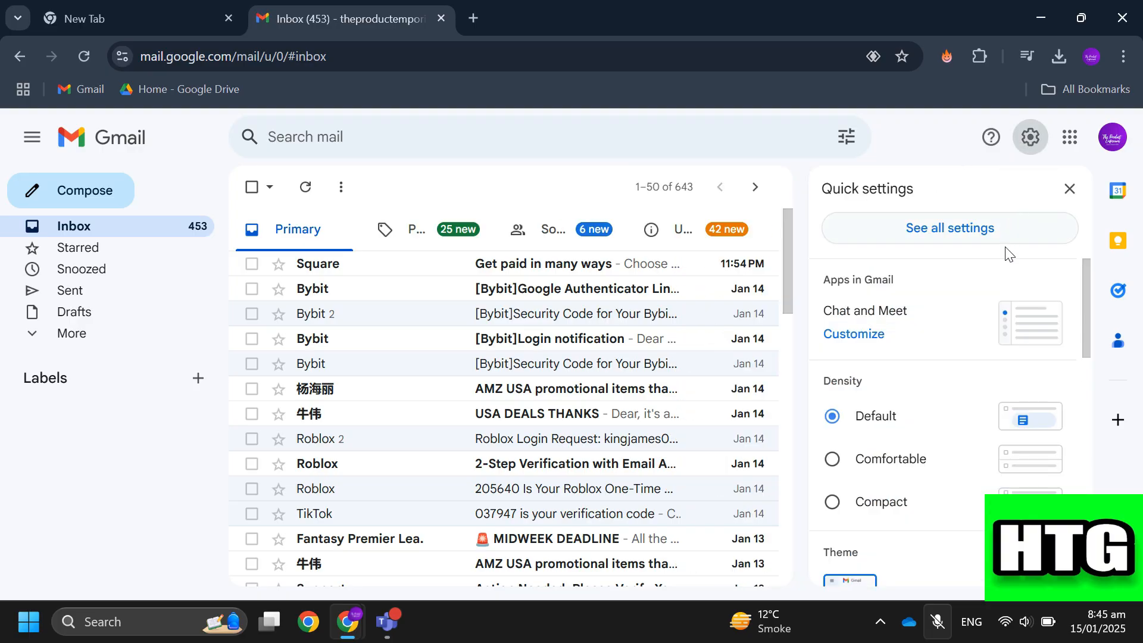
{"action": "mouse_move", "coordinate": [935, 233]}
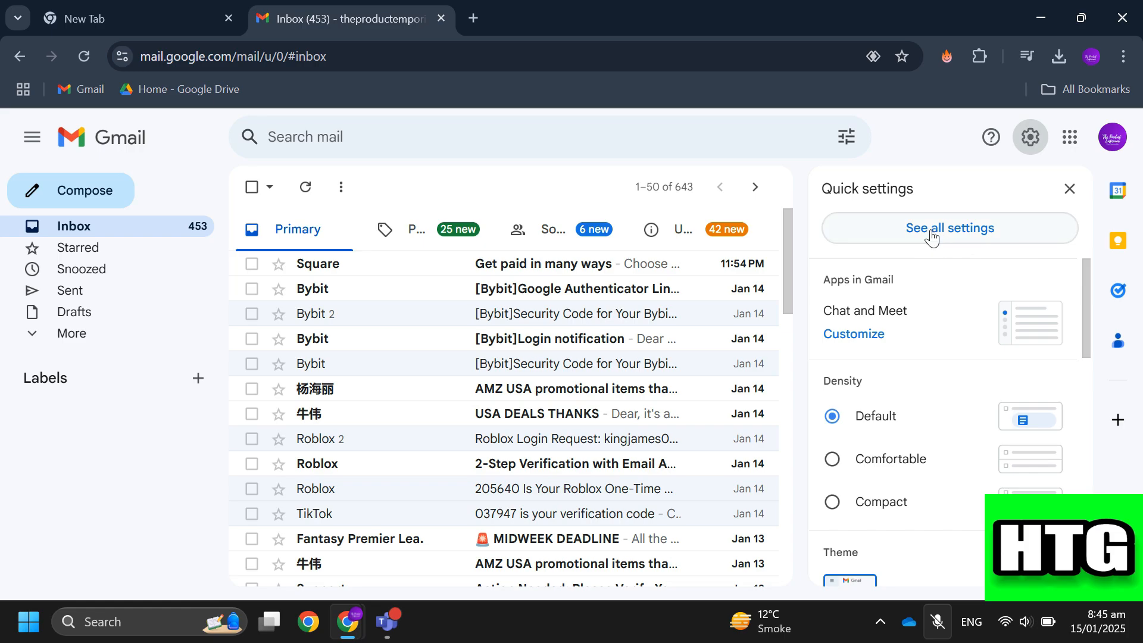
{"action": "left_click", "coordinate": [949, 227]}
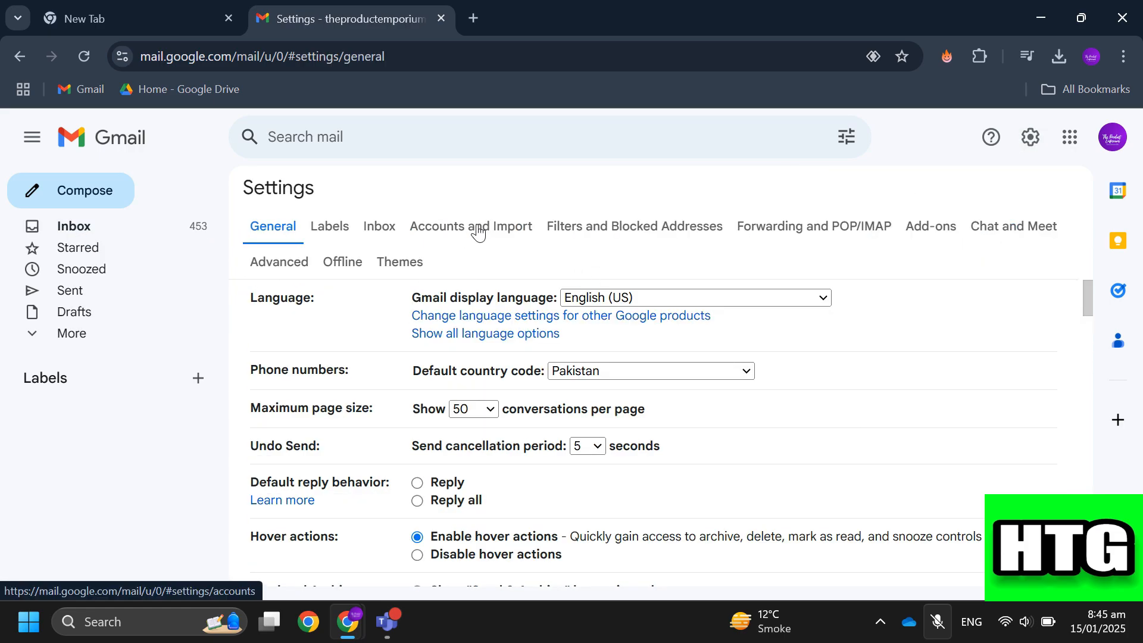
- Switch the settings page to the Accounts and Import section
{"action": "left_click", "coordinate": [470, 226]}
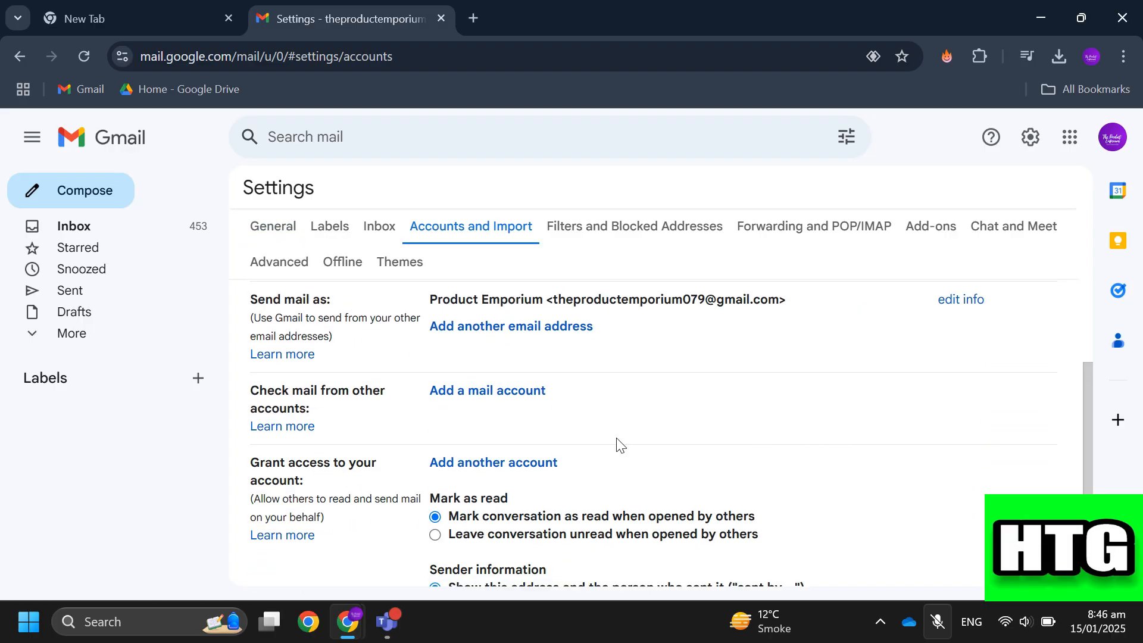
{"action": "mouse_move", "coordinate": [516, 443]}
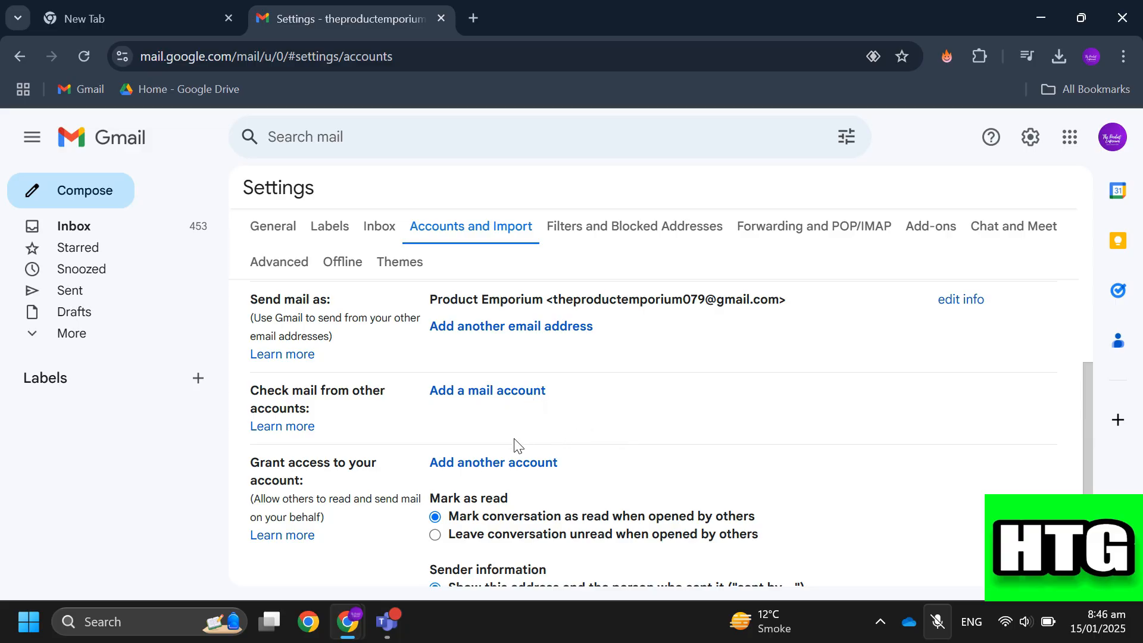
{"action": "mouse_move", "coordinate": [583, 279]}
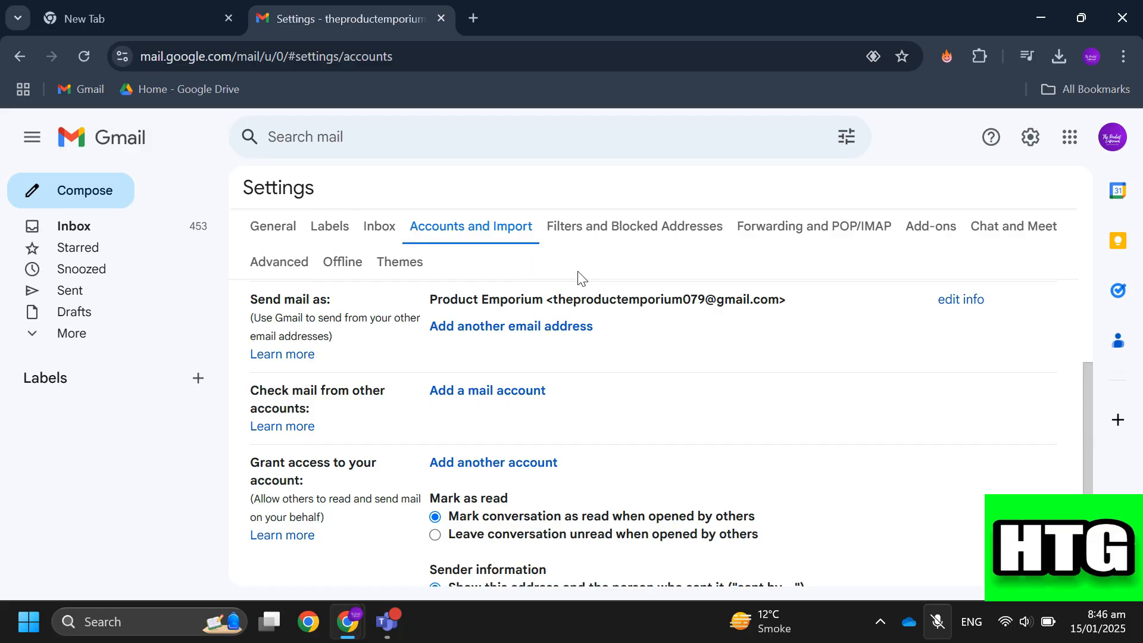
- Add a mail account with address 'theprod', continue, and choose Import emails via POP3
{"action": "left_click", "coordinate": [487, 391]}
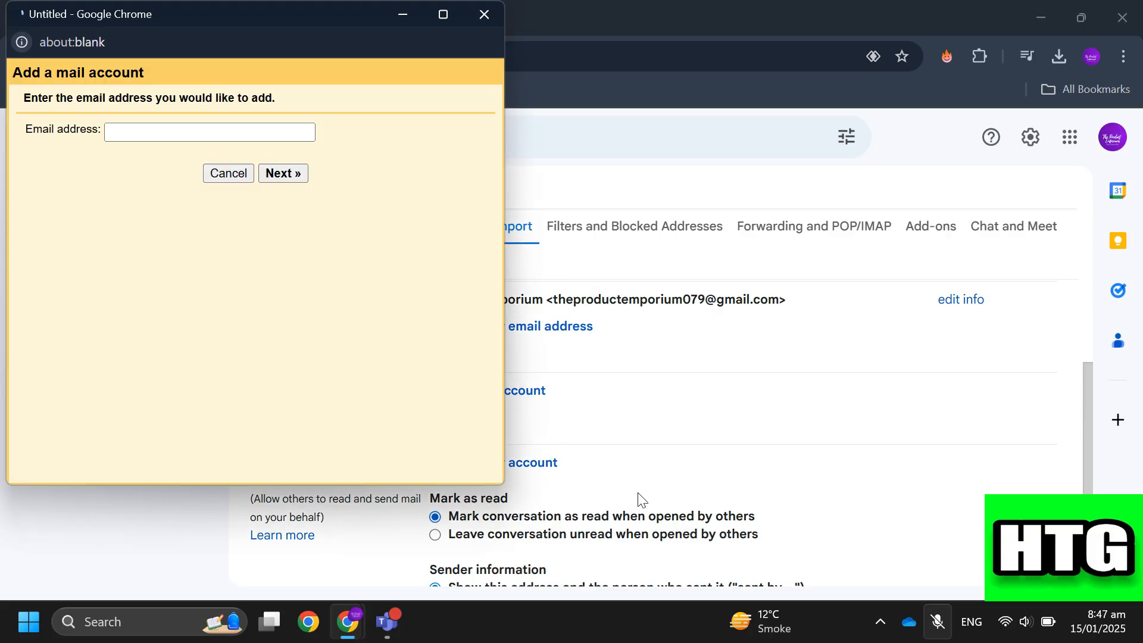
{"action": "left_click", "coordinate": [210, 132]}
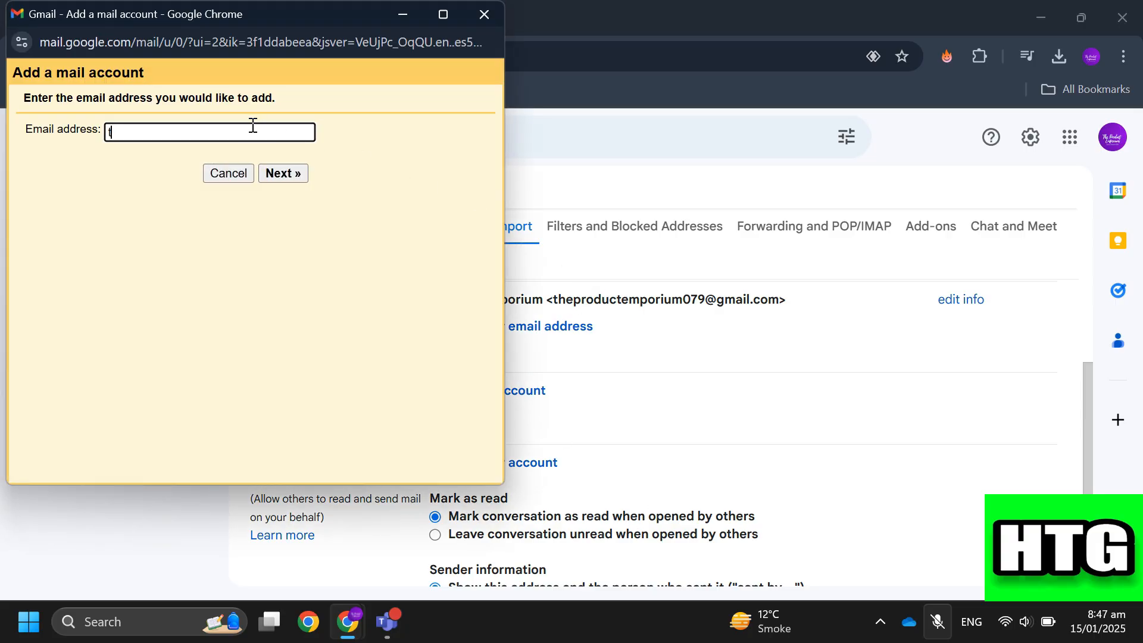
{"action": "type", "text": "theprod"}
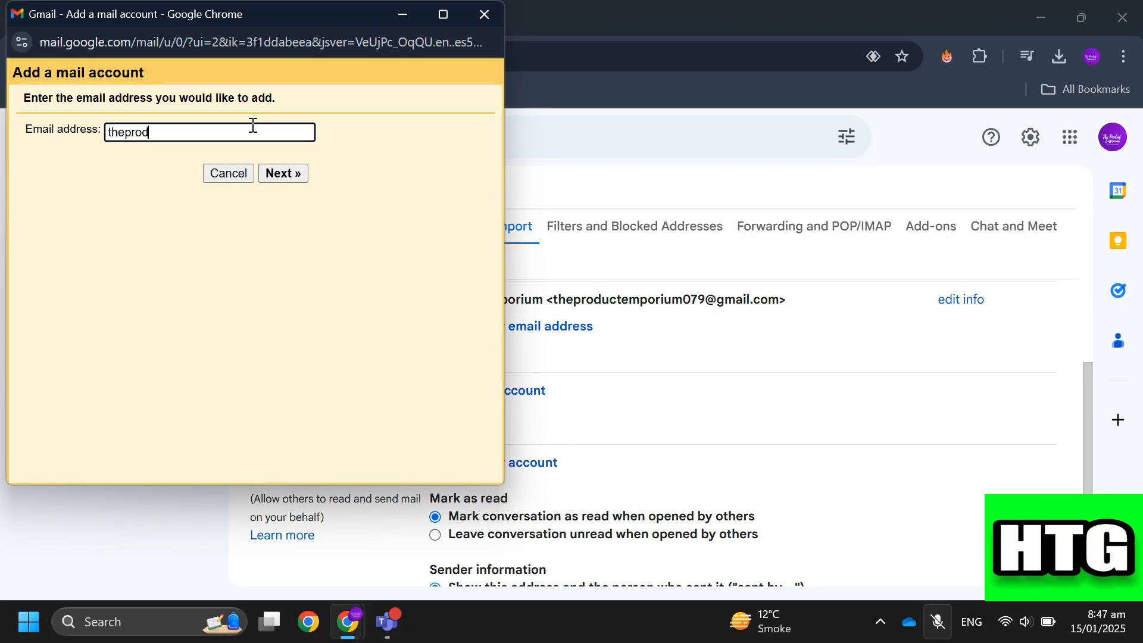
{"action": "left_click", "coordinate": [283, 173]}
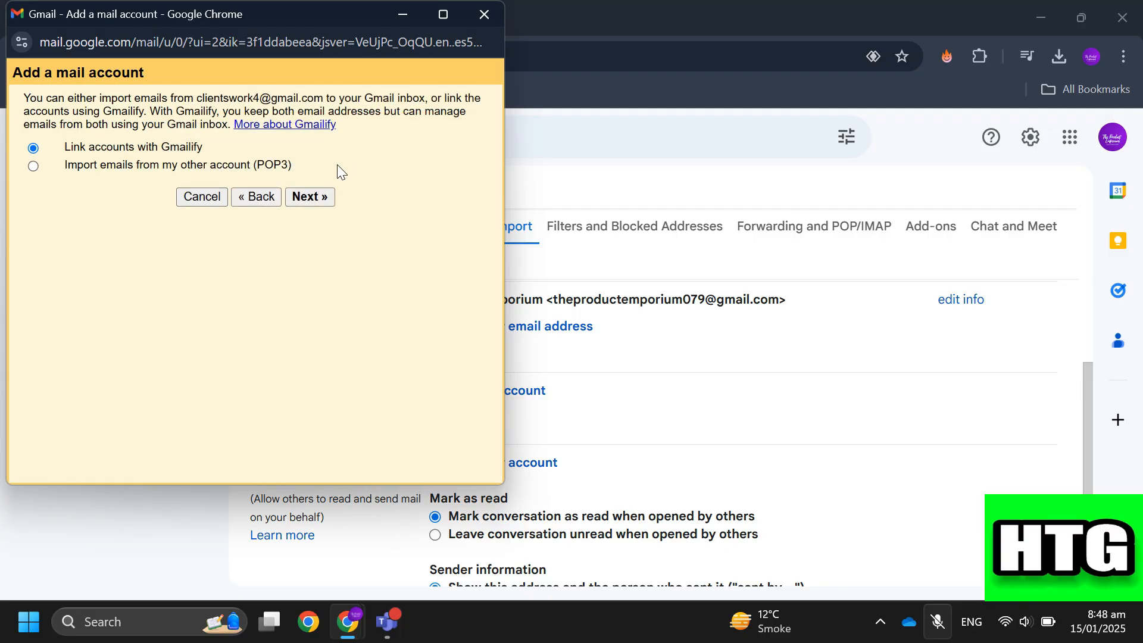
{"action": "left_click", "coordinate": [34, 165]}
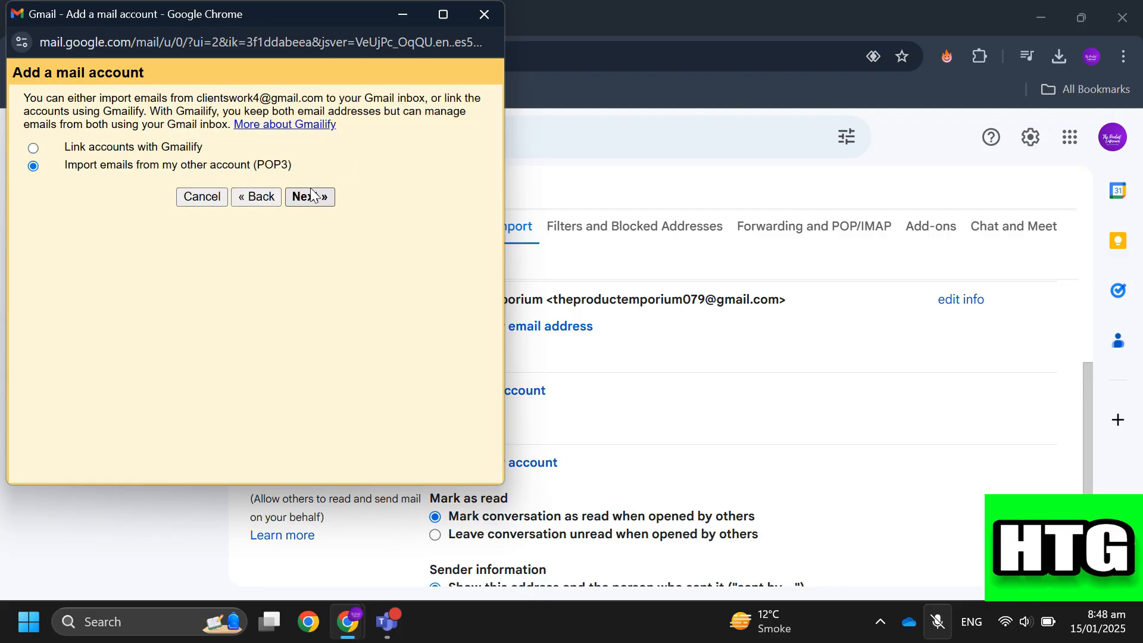
- Proceed to POP server settings and enable Leave a copy on the server and Label incoming messages
{"action": "left_click", "coordinate": [310, 197]}
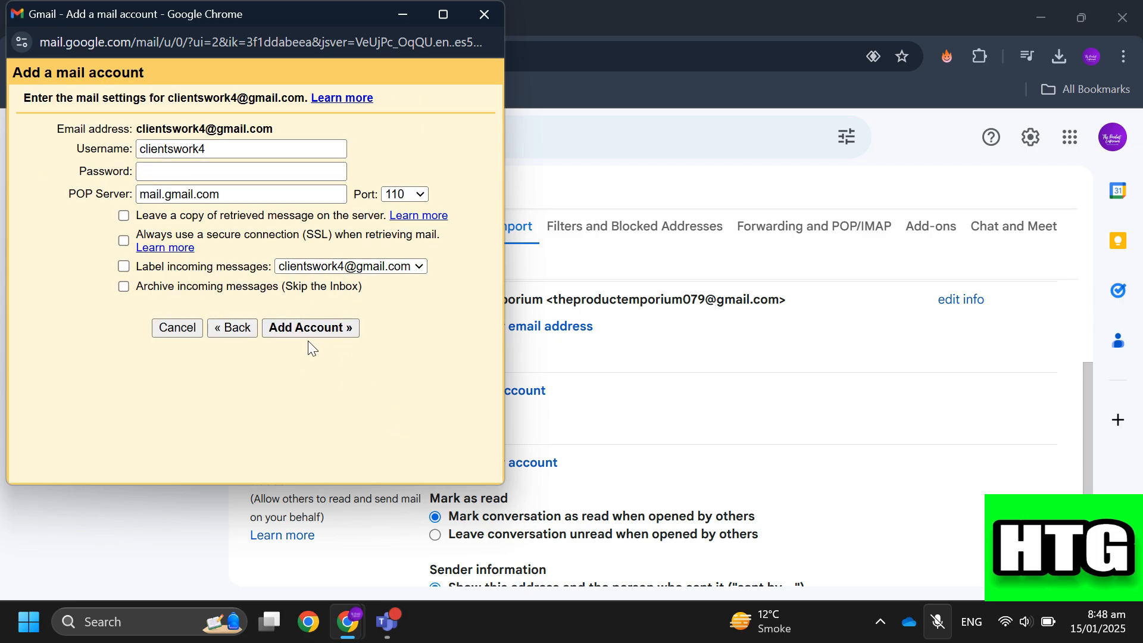
{"action": "left_click", "coordinate": [123, 216]}
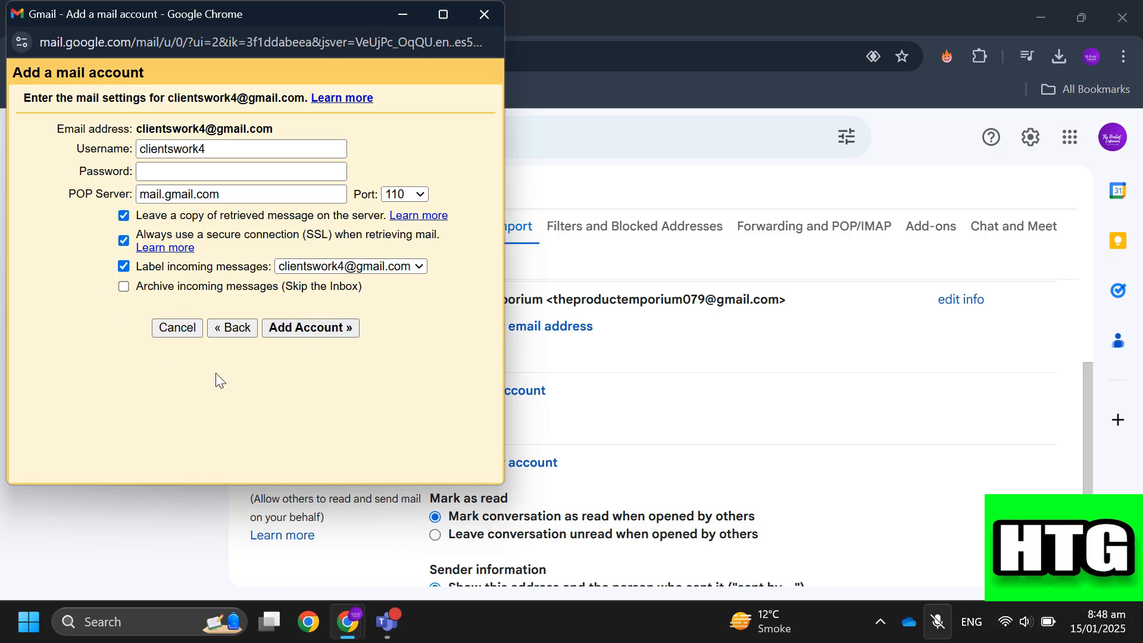
{"action": "left_click", "coordinate": [122, 266]}
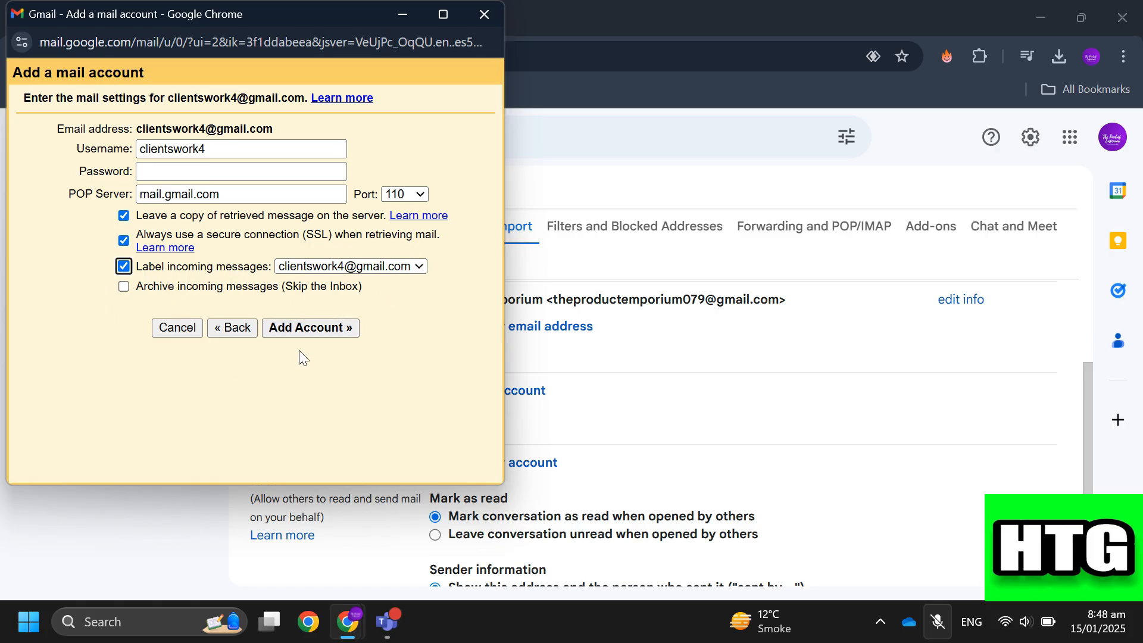